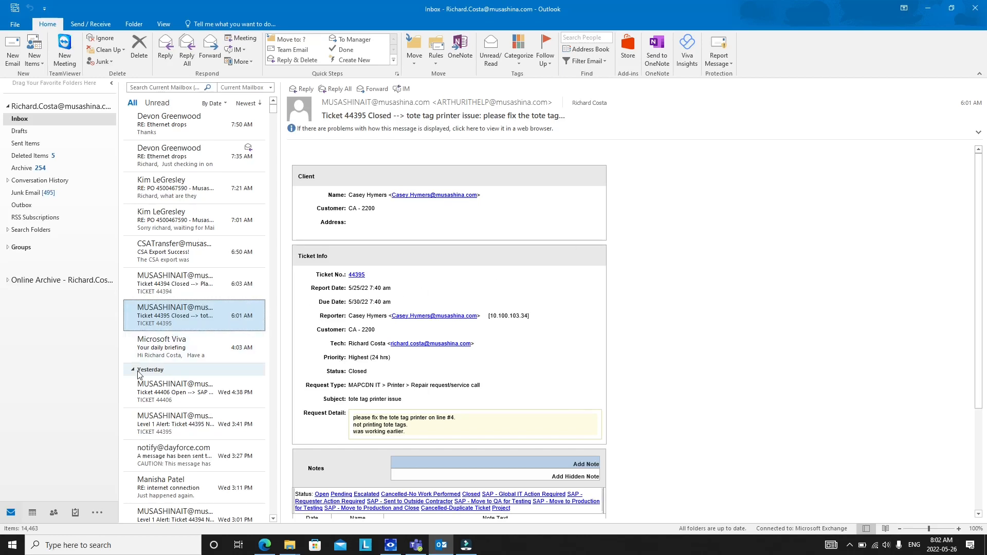
pyautogui.moveTo(198, 288)
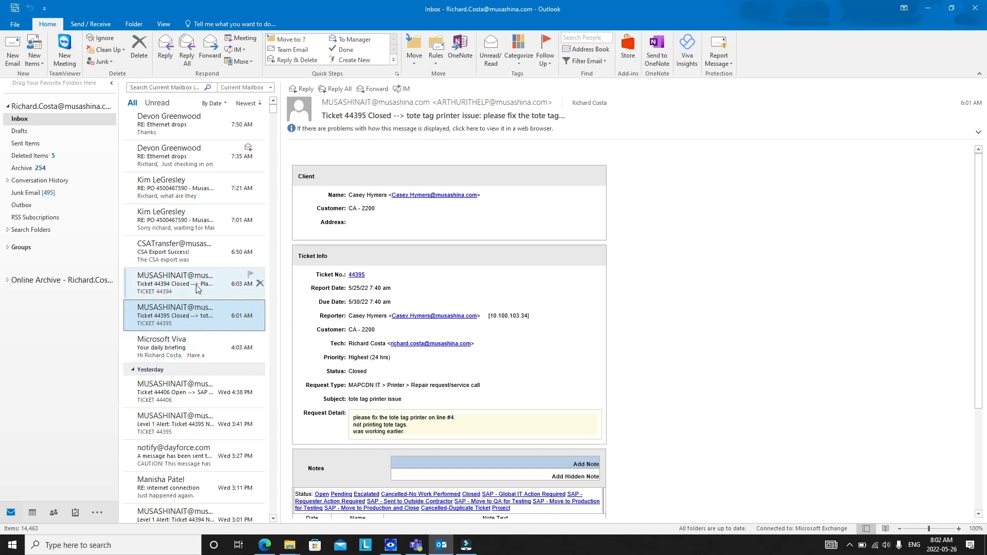
pyautogui.click(175, 344)
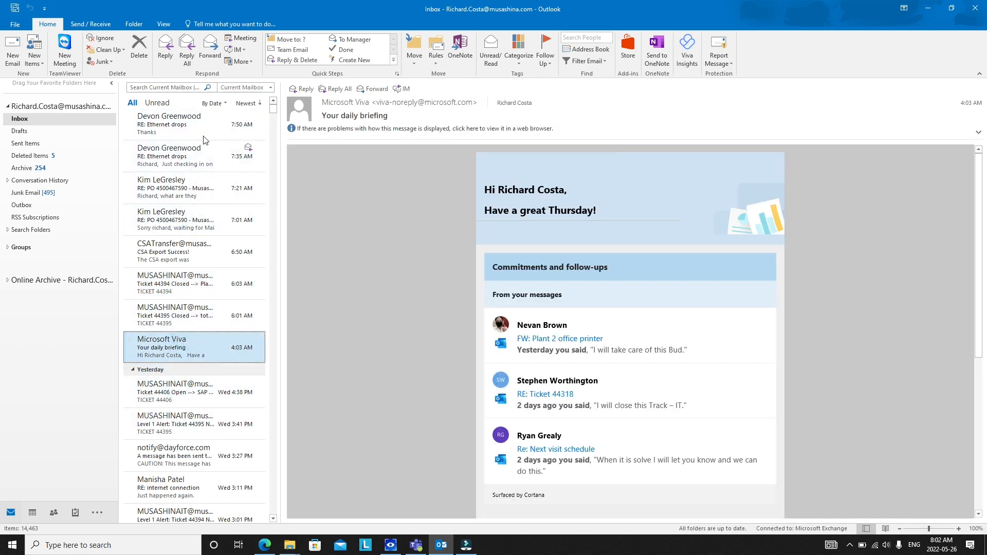
pyautogui.click(175, 219)
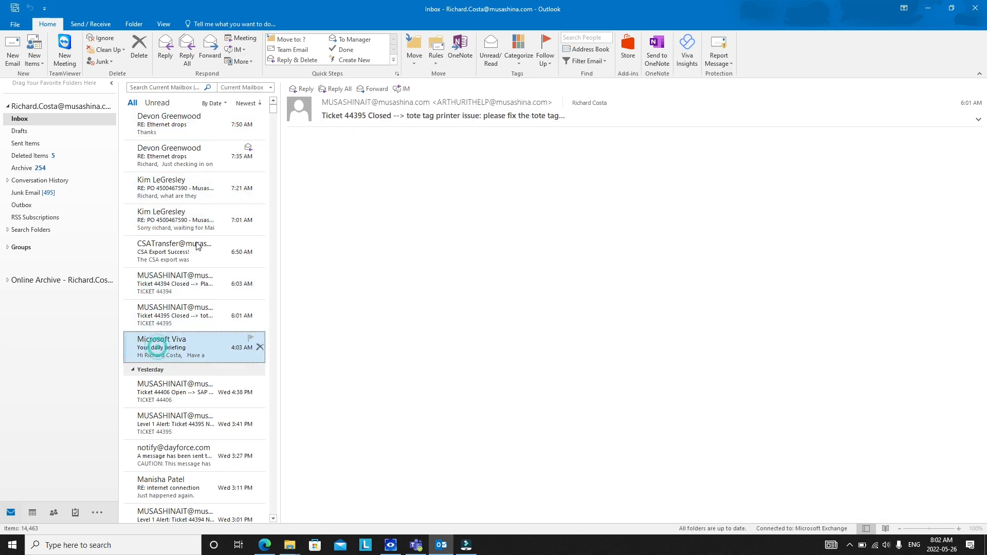
pyautogui.click(175, 123)
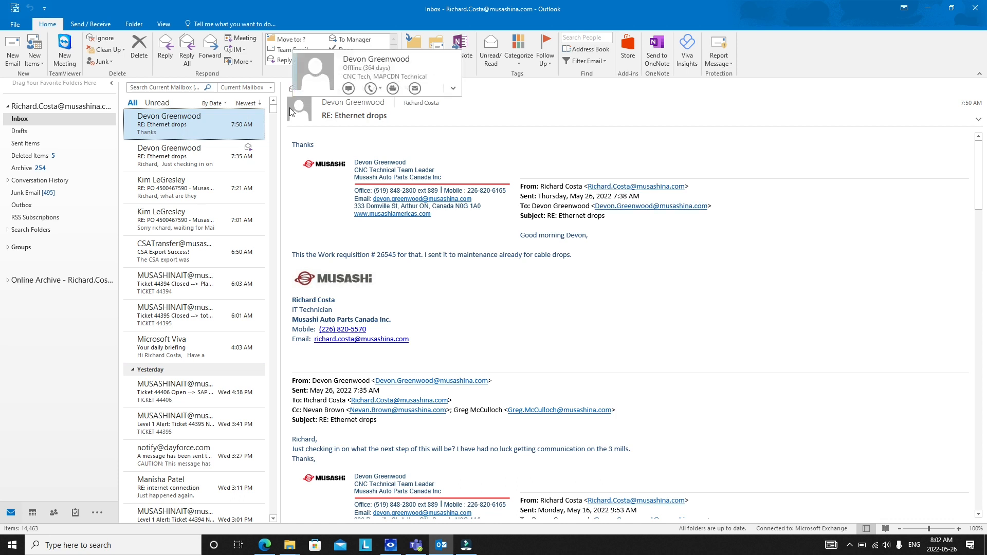
pyautogui.click(179, 156)
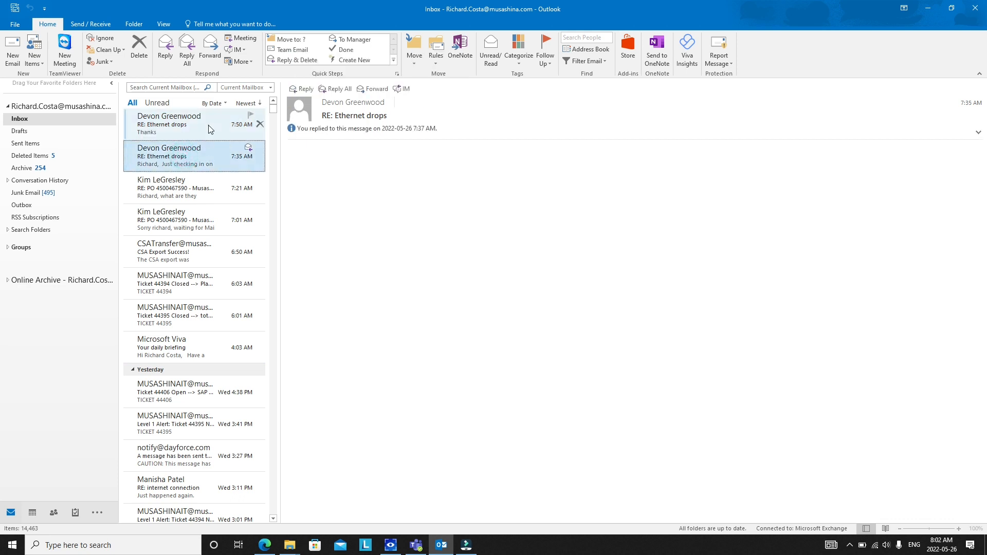
pyautogui.click(175, 123)
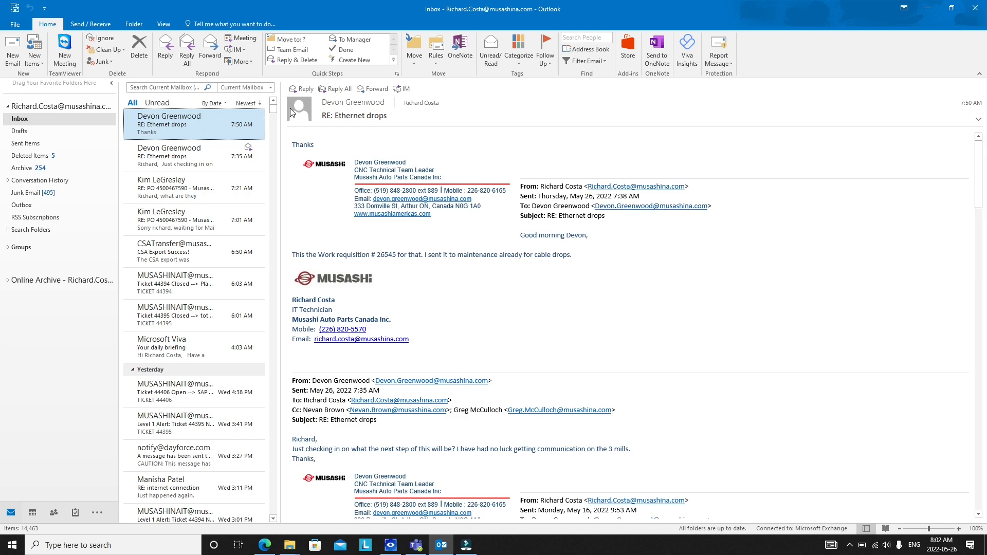
pyautogui.click(184, 187)
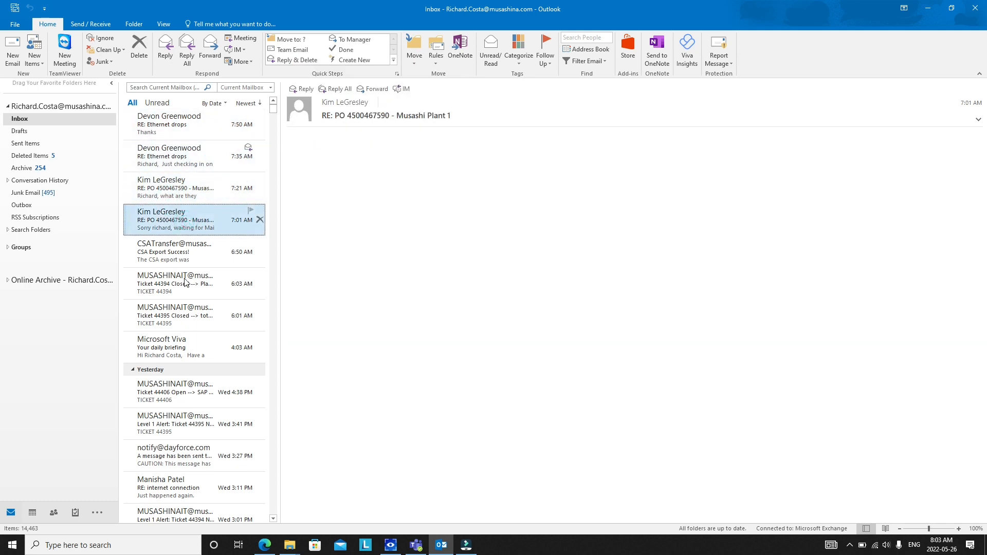
pyautogui.click(175, 392)
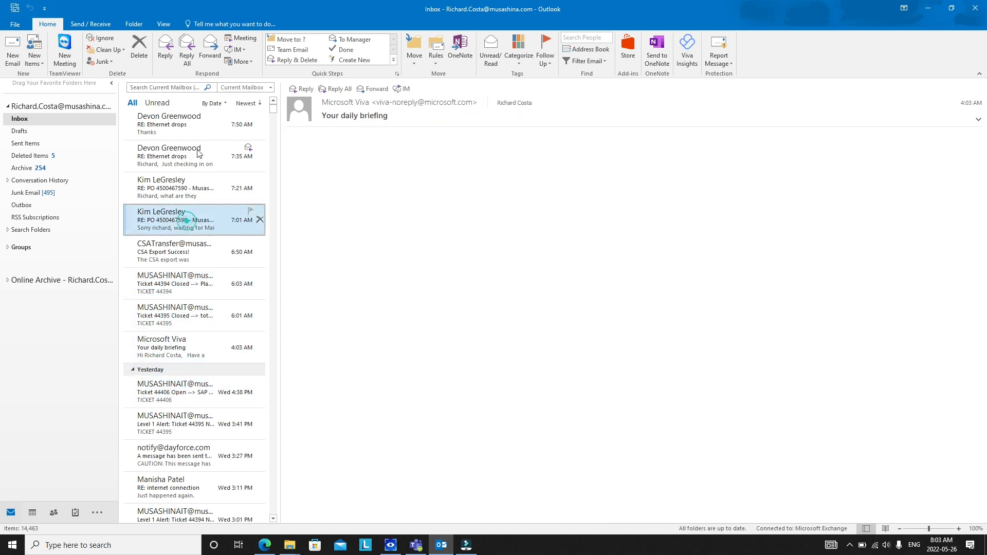
pyautogui.click(175, 122)
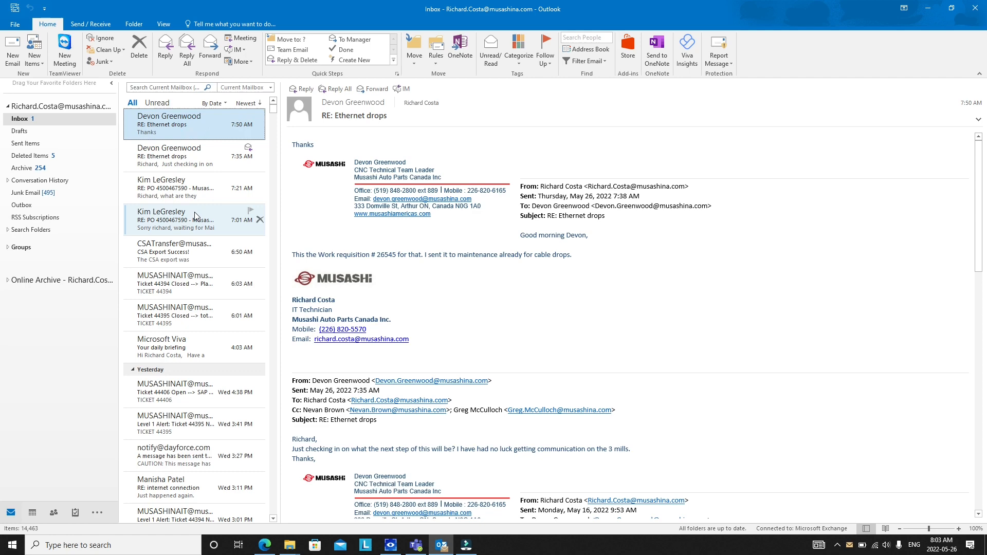
# Review the ticket 44394, 44406 and CSA export messages, then bring up Outlook Options
pyautogui.click(175, 283)
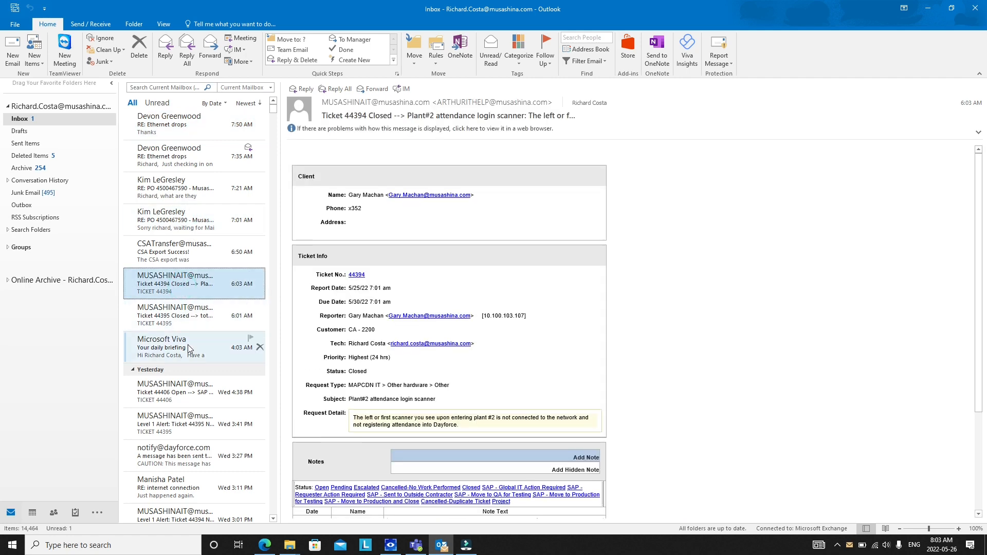
pyautogui.click(175, 392)
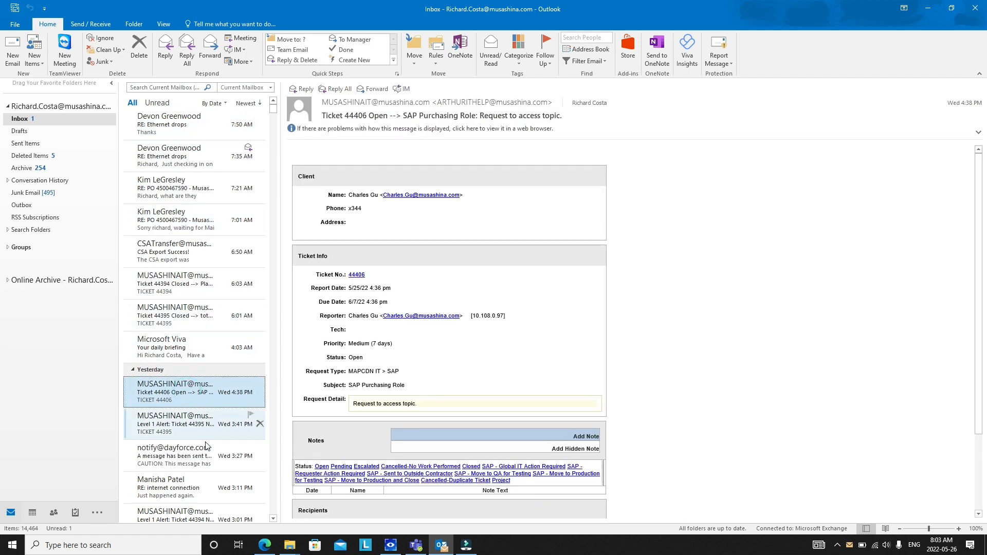
pyautogui.click(185, 284)
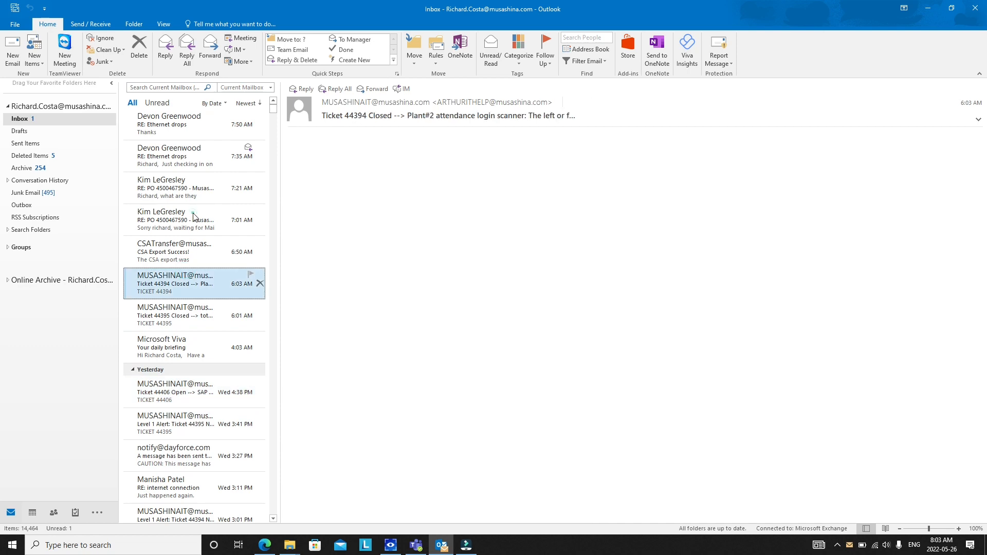
pyautogui.click(175, 219)
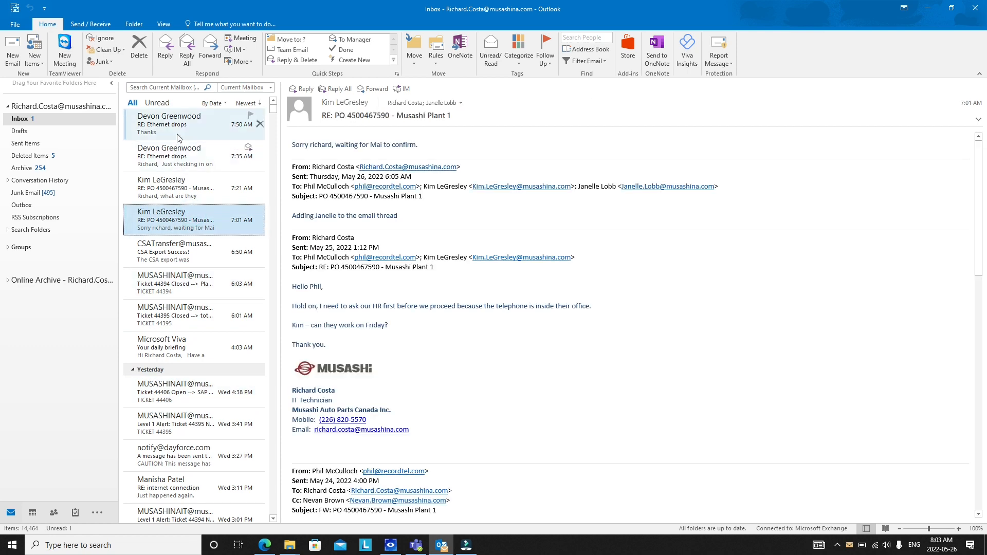
pyautogui.moveTo(194, 134)
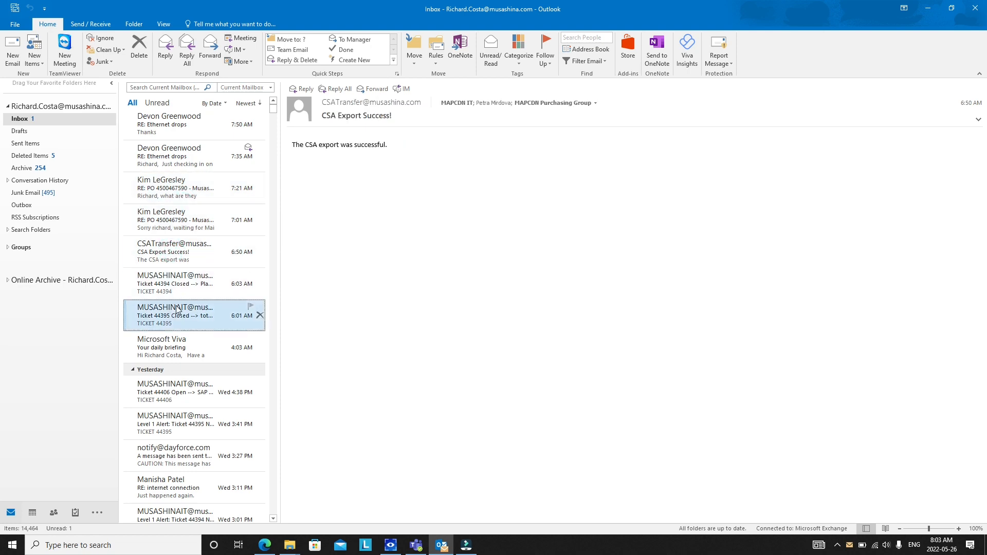
pyautogui.click(183, 392)
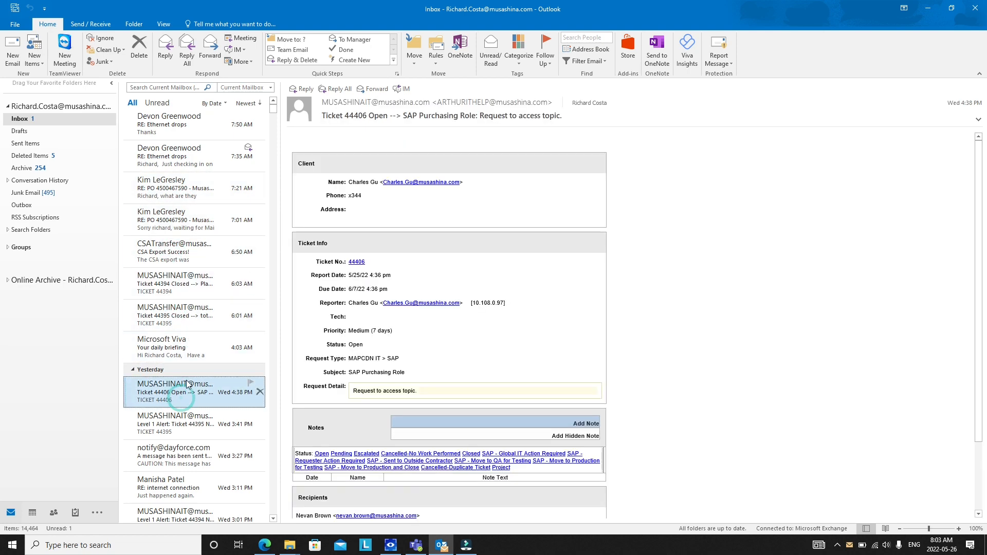
pyautogui.click(178, 315)
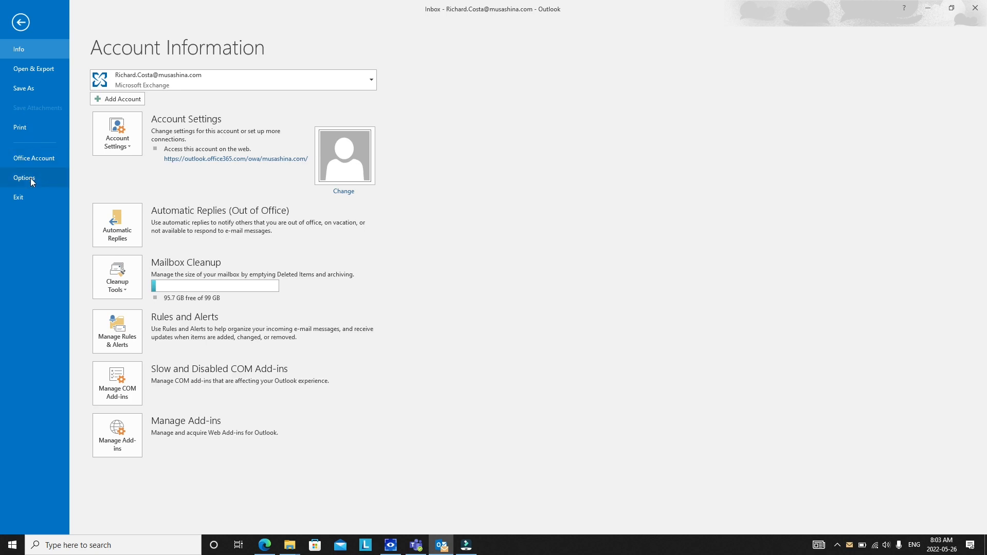
pyautogui.click(25, 177)
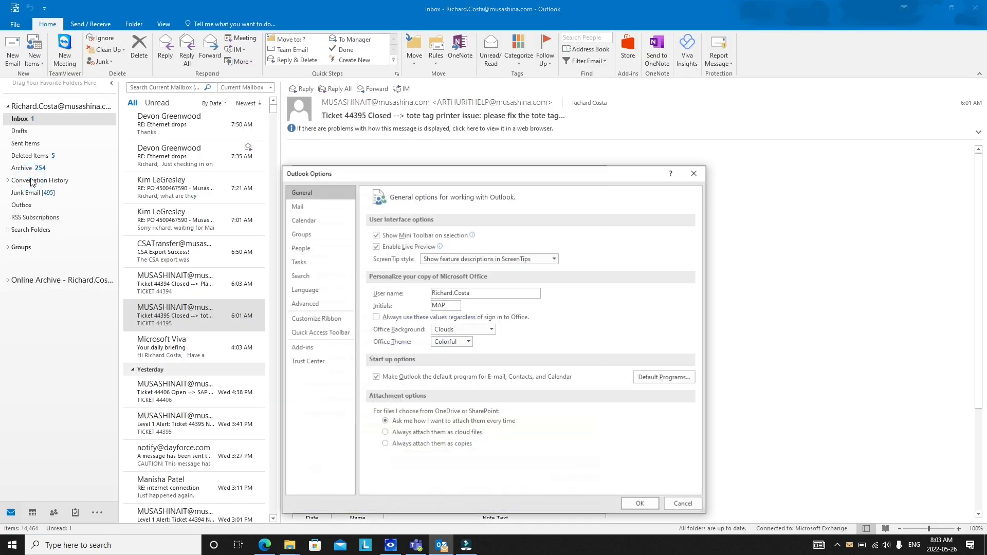
pyautogui.moveTo(318, 248)
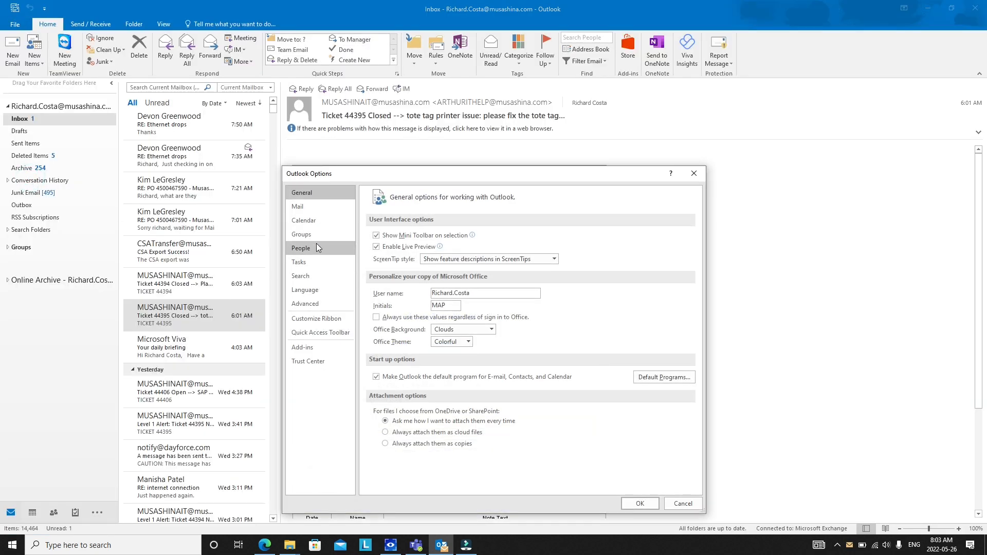
pyautogui.click(301, 248)
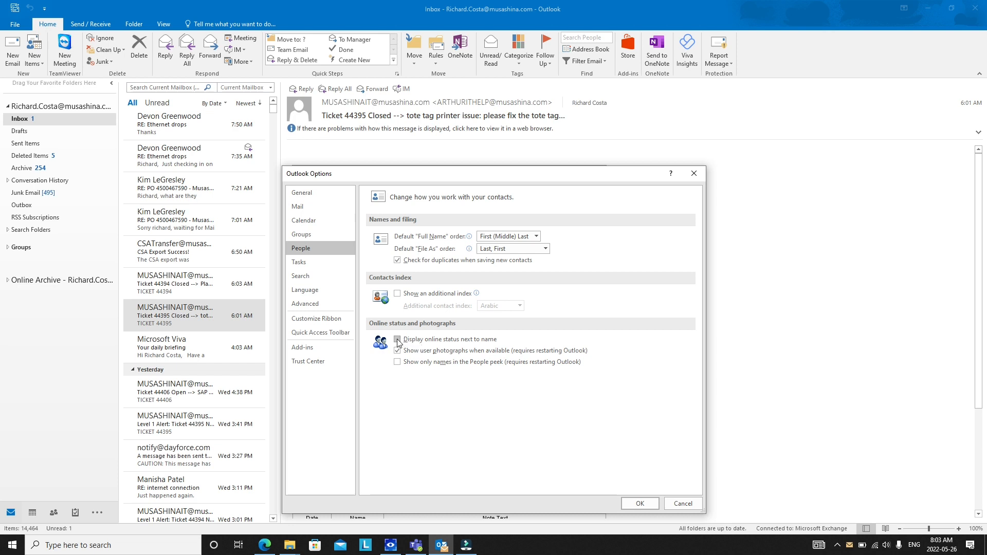
pyautogui.click(397, 340)
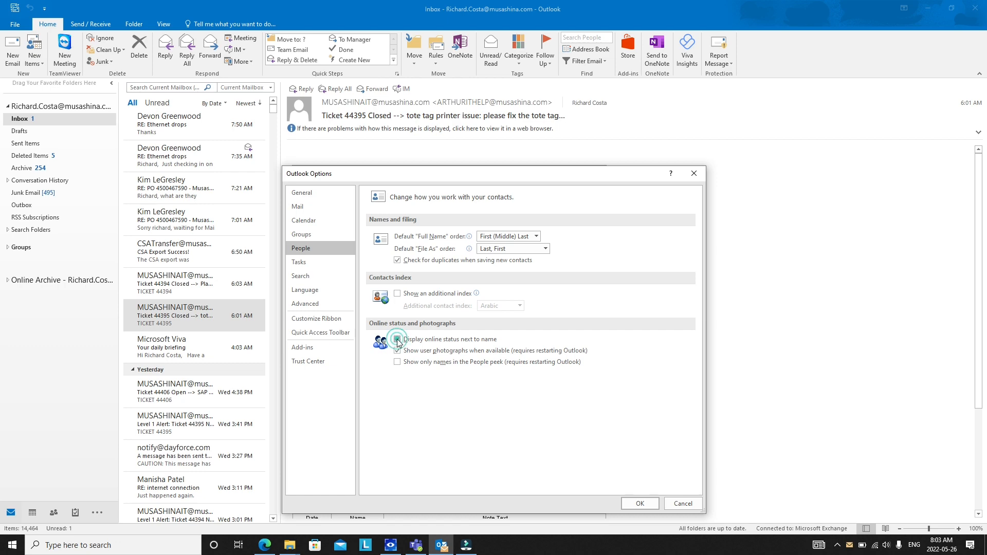
pyautogui.click(397, 338)
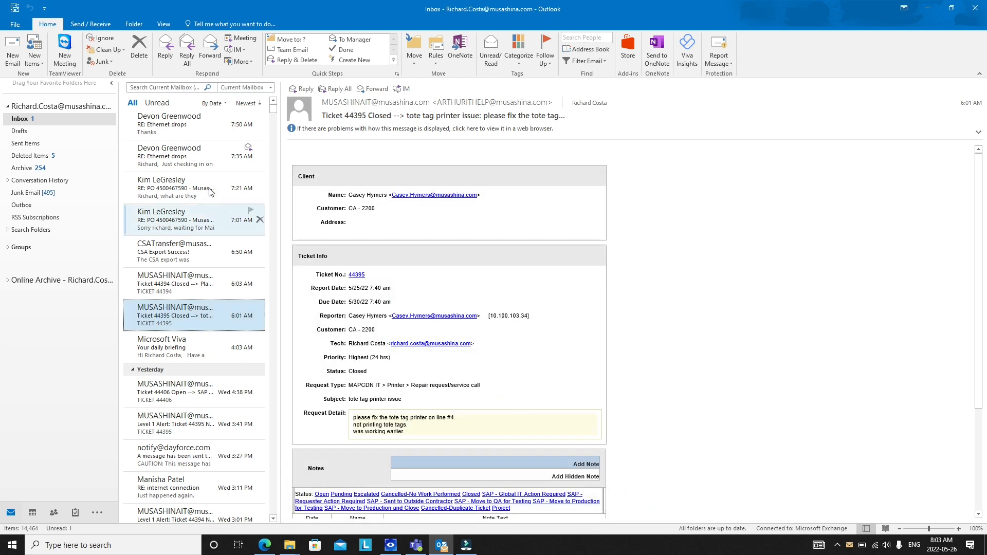
pyautogui.click(175, 120)
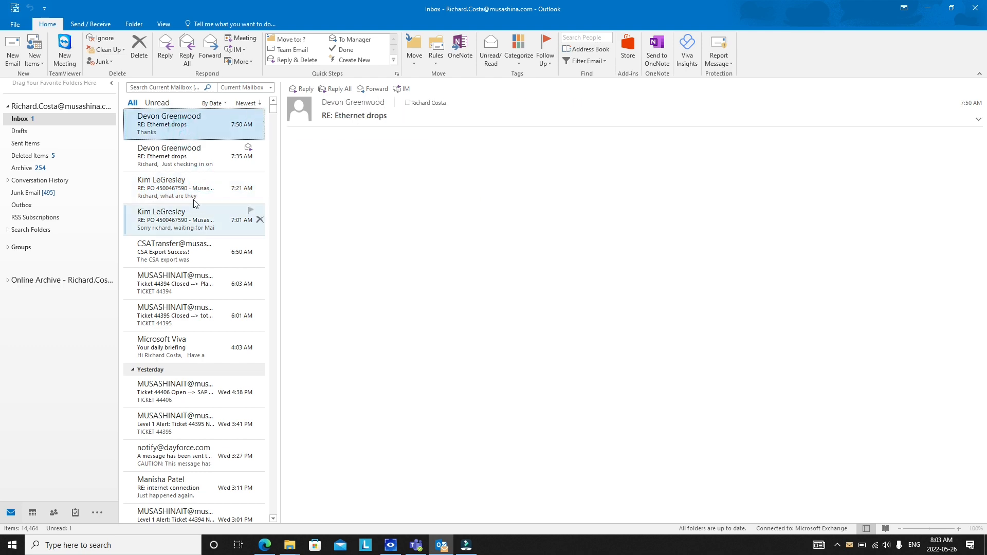
pyautogui.click(176, 188)
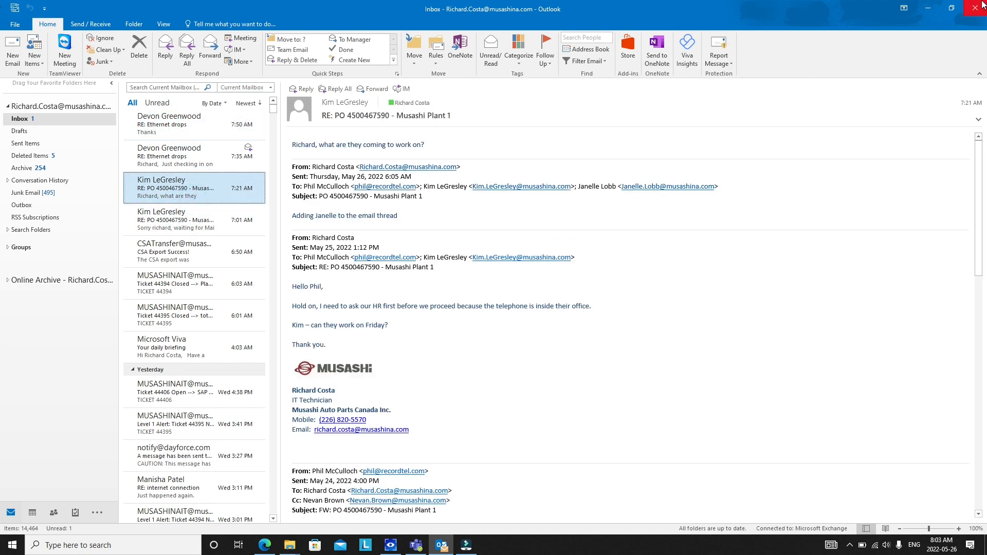
pyautogui.click(290, 545)
pyautogui.write('outlook')
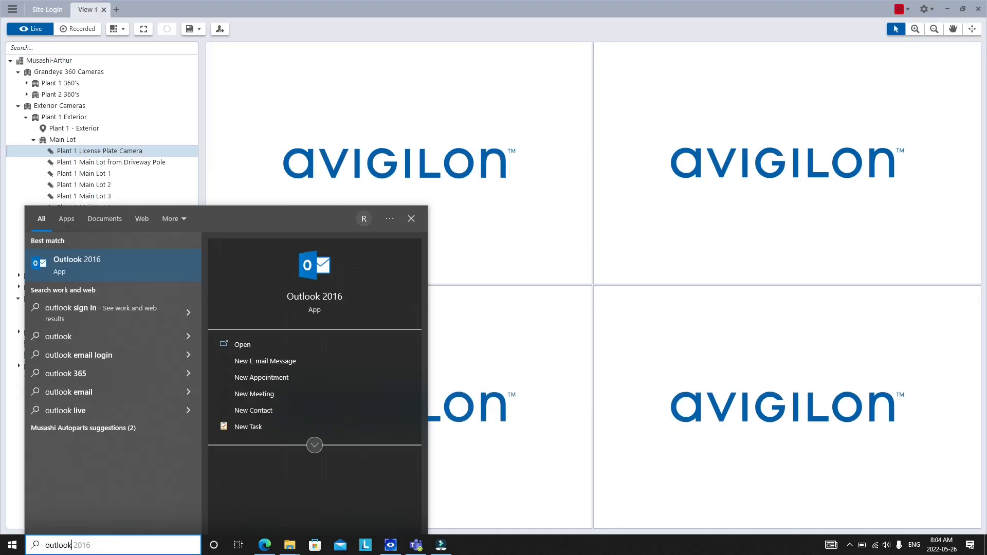
# Relaunch Outlook 2016 and dismiss the camera monitoring window
pyautogui.click(77, 265)
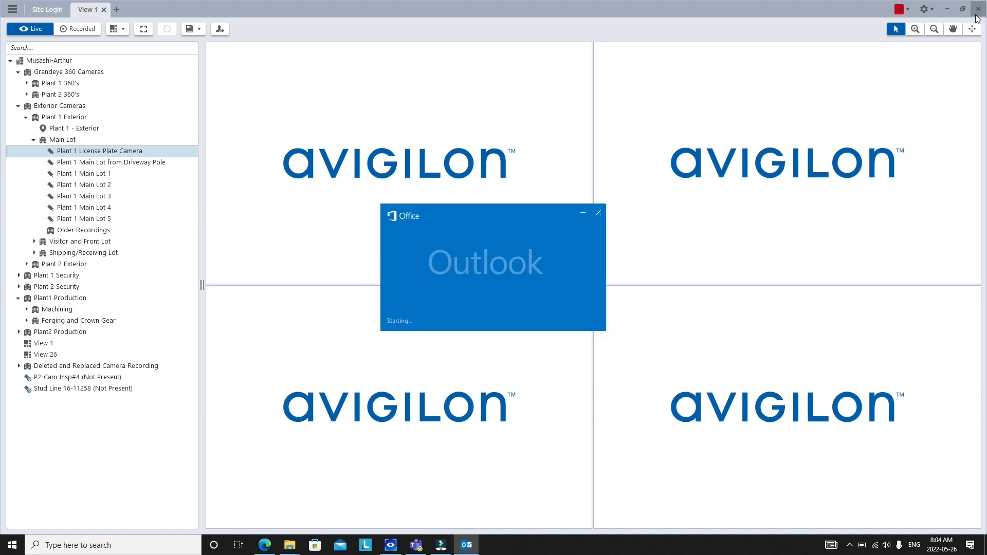
pyautogui.click(979, 9)
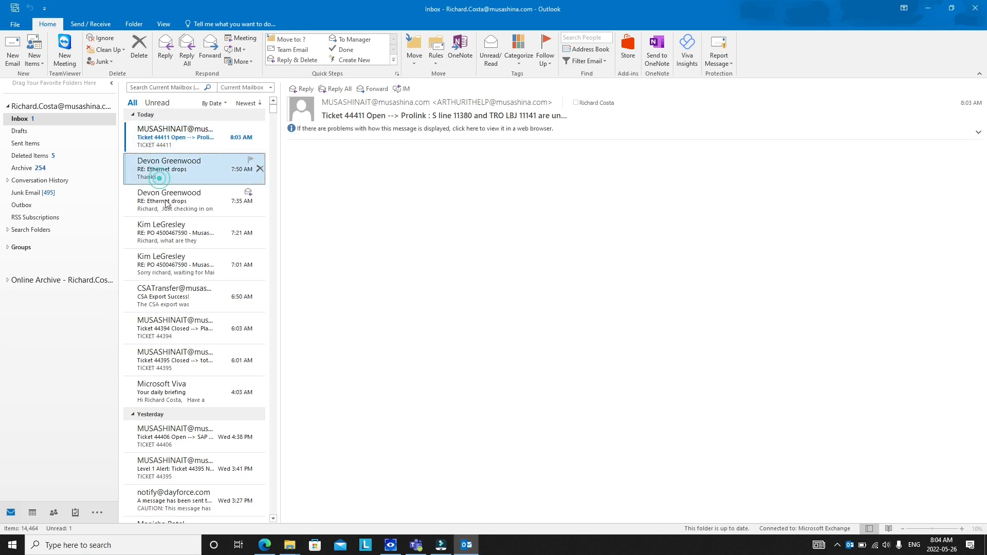
pyautogui.click(174, 169)
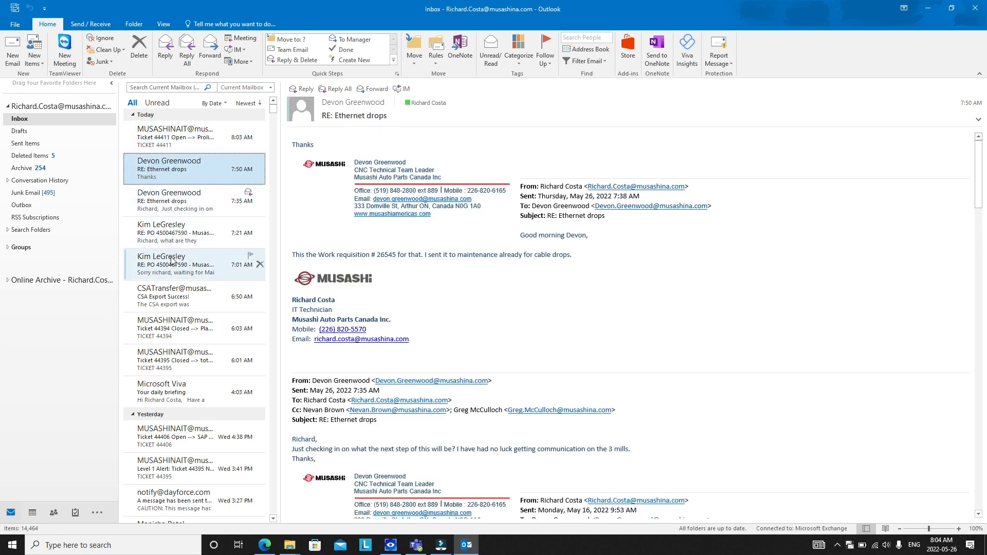
pyautogui.click(185, 200)
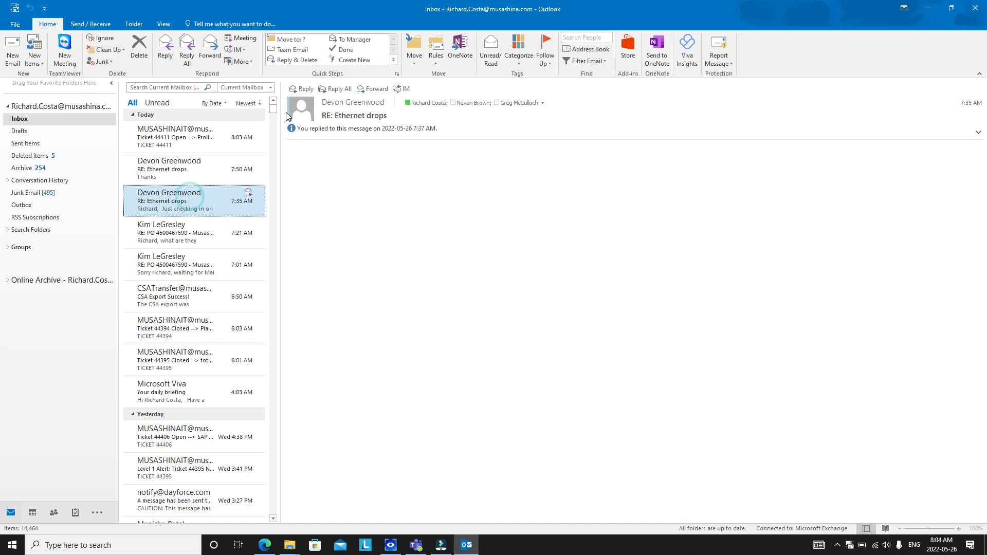
pyautogui.click(175, 232)
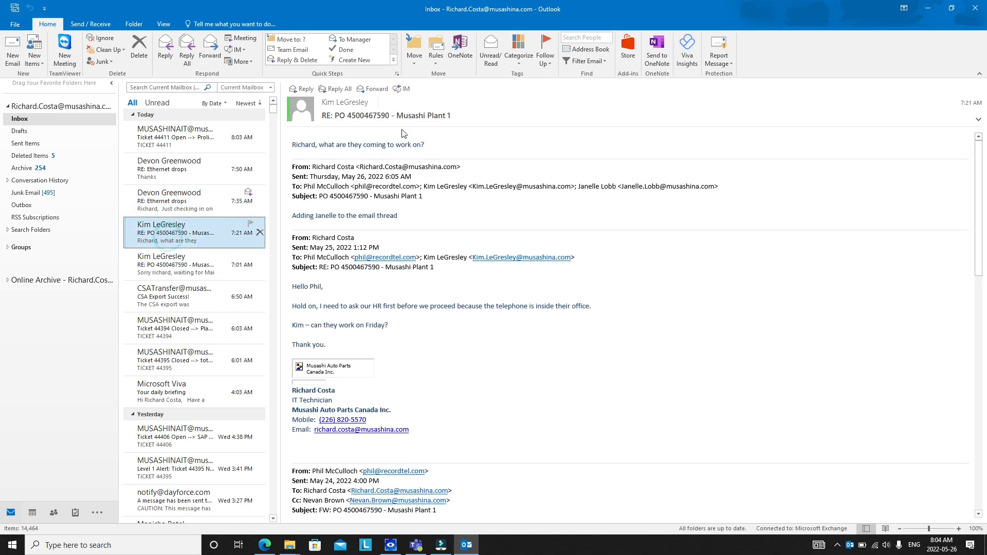
pyautogui.click(175, 200)
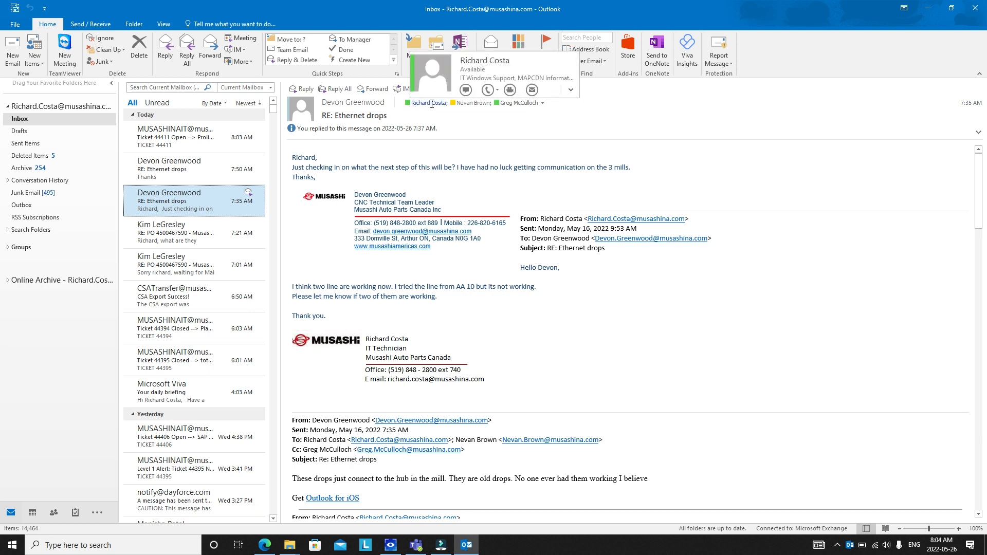
pyautogui.moveTo(470, 102)
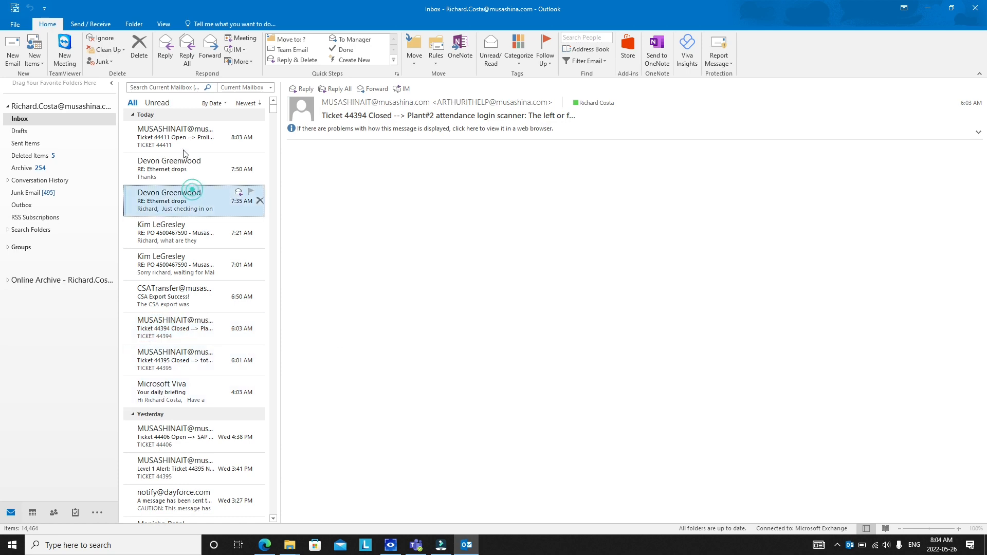
pyautogui.click(175, 169)
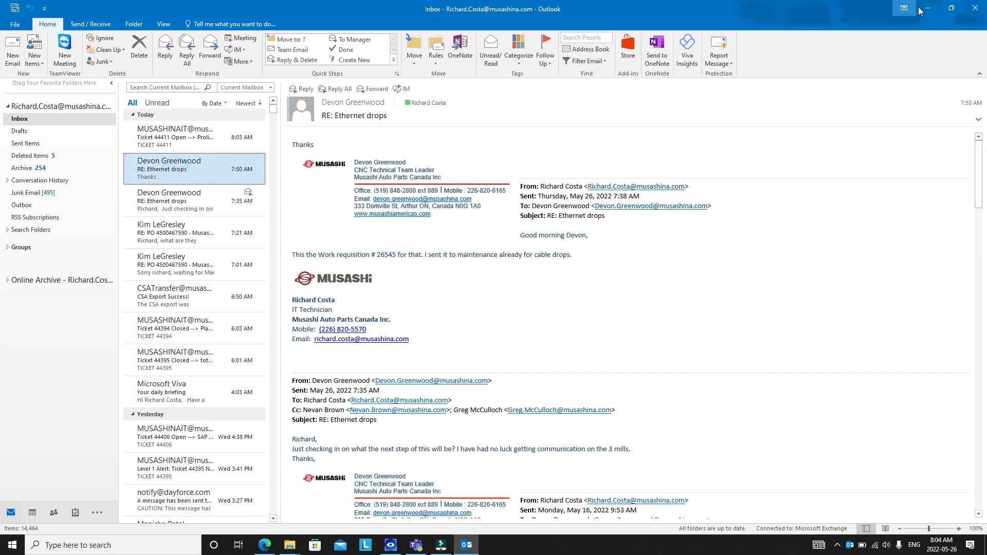
pyautogui.click(186, 208)
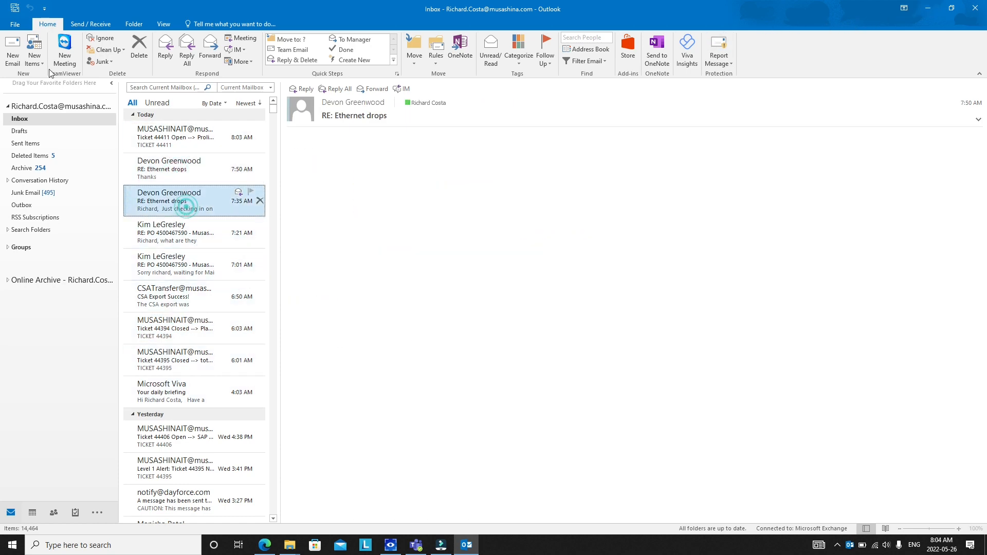
pyautogui.click(15, 24)
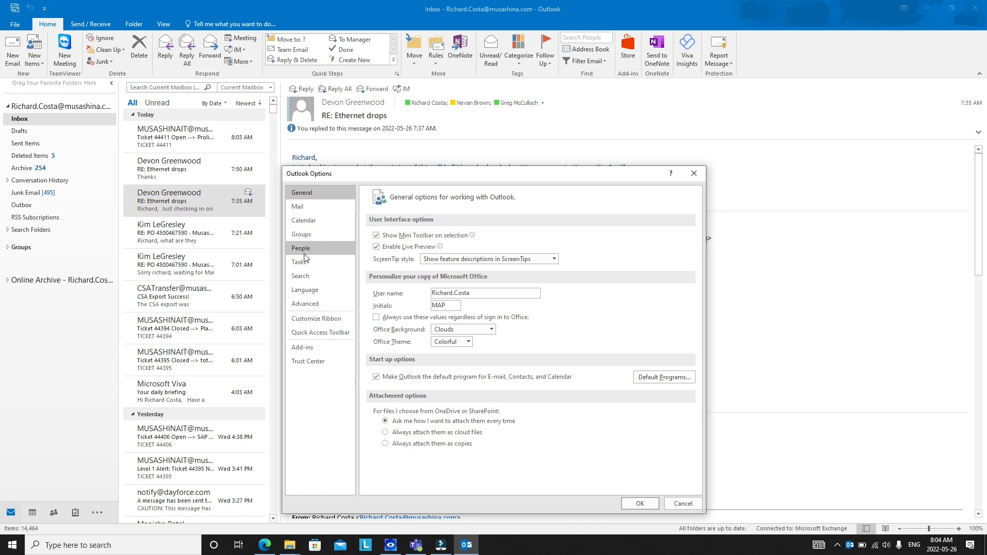
# Show the People settings page and search Windows for regedit
pyautogui.click(301, 248)
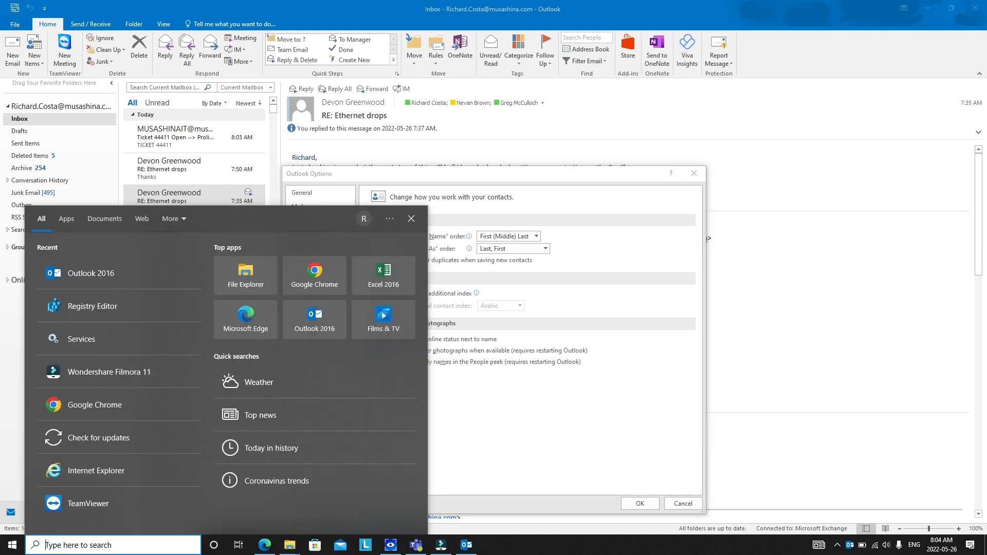
pyautogui.write('regedit')
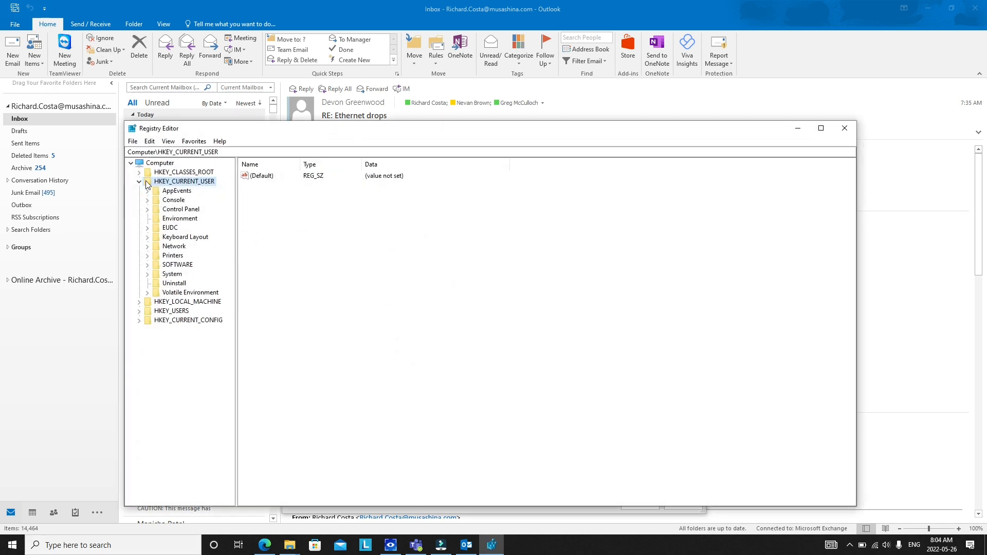
pyautogui.moveTo(157, 227)
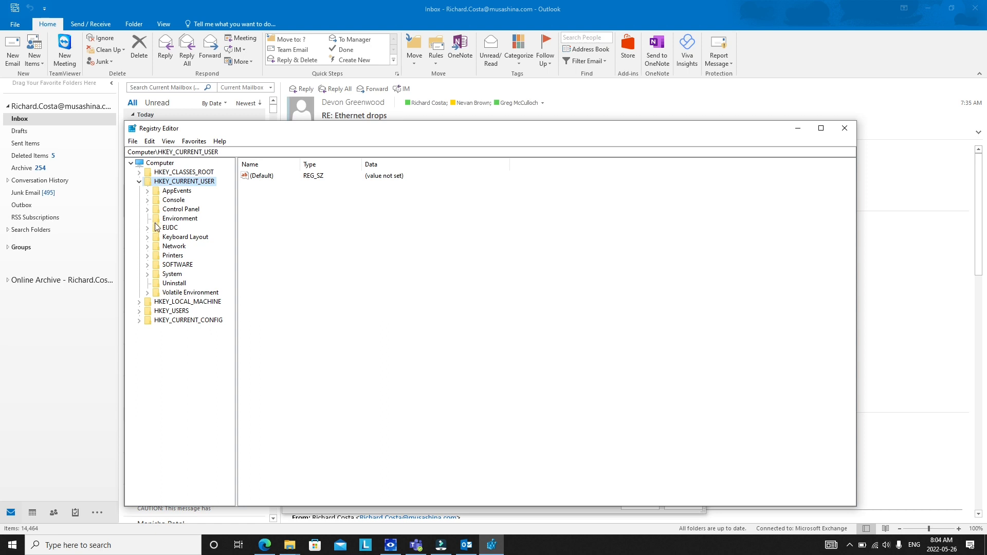
pyautogui.moveTo(148, 267)
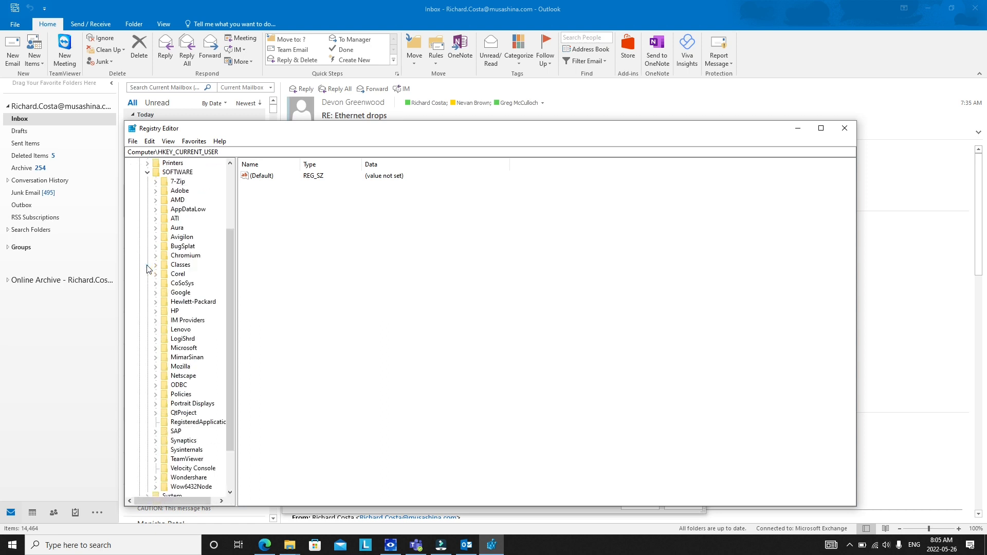
pyautogui.moveTo(158, 388)
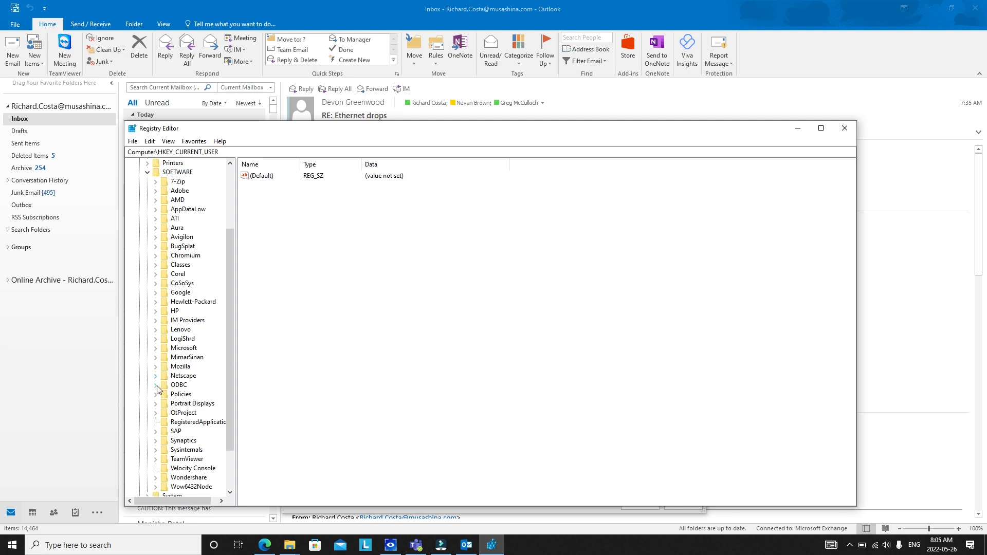
pyautogui.moveTo(160, 325)
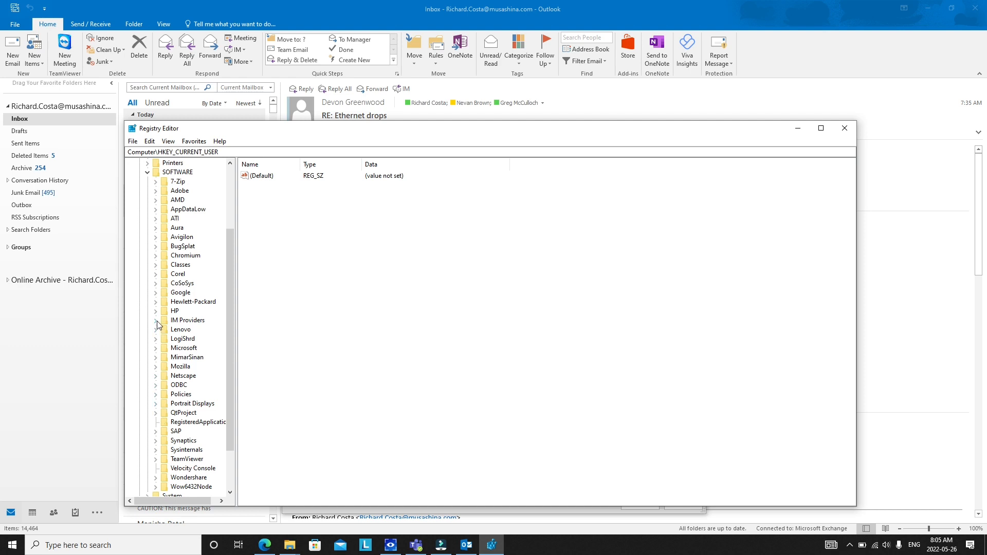
# Select HKEY_CURRENT_USER\SOFTWARE\IM Providers and expand it to reveal the Communicator and Teams subkeys
pyautogui.click(188, 320)
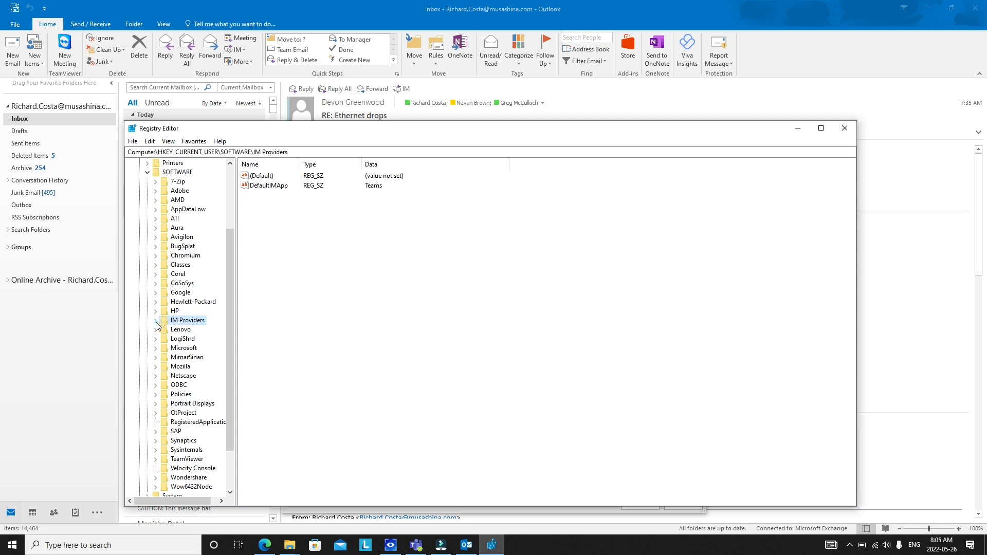
pyautogui.click(155, 320)
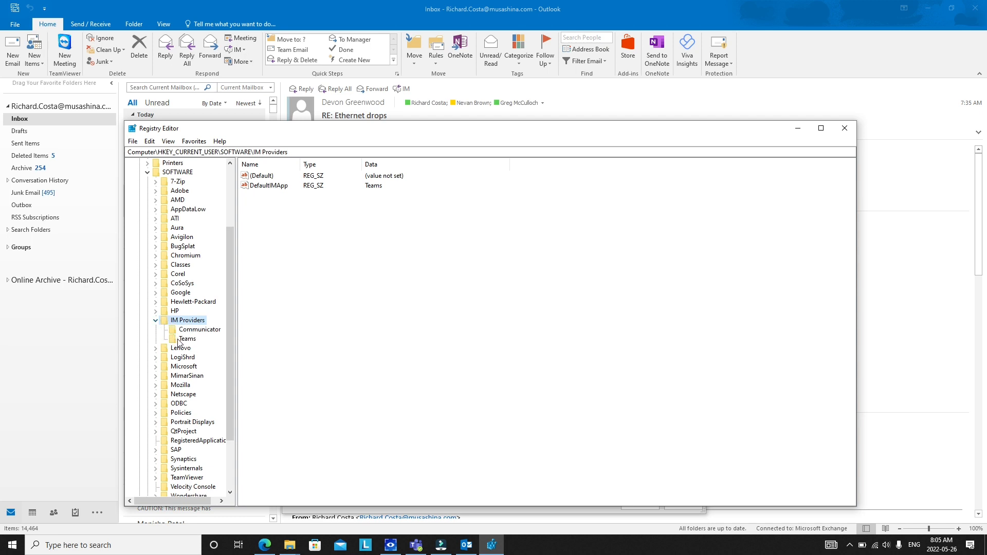
pyautogui.click(156, 319)
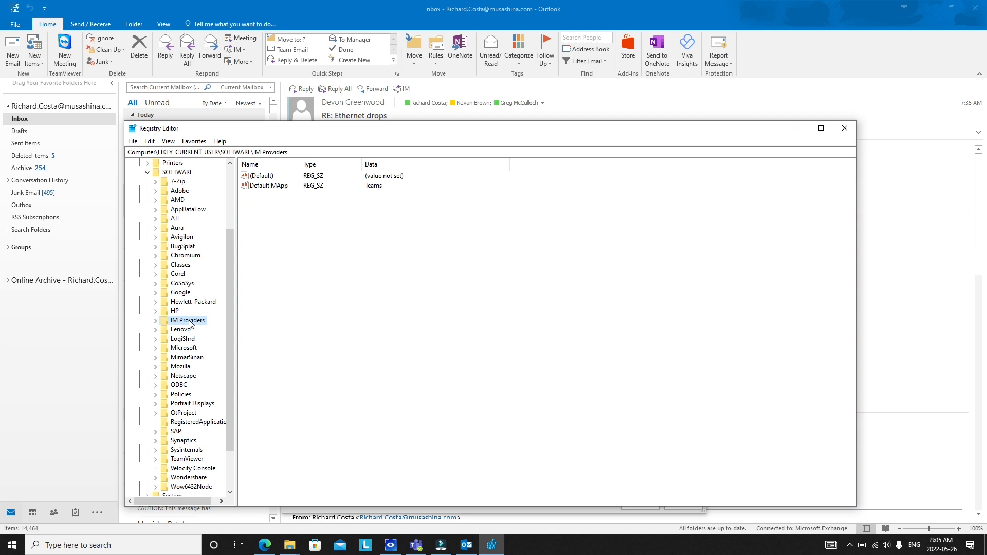
pyautogui.click(156, 320)
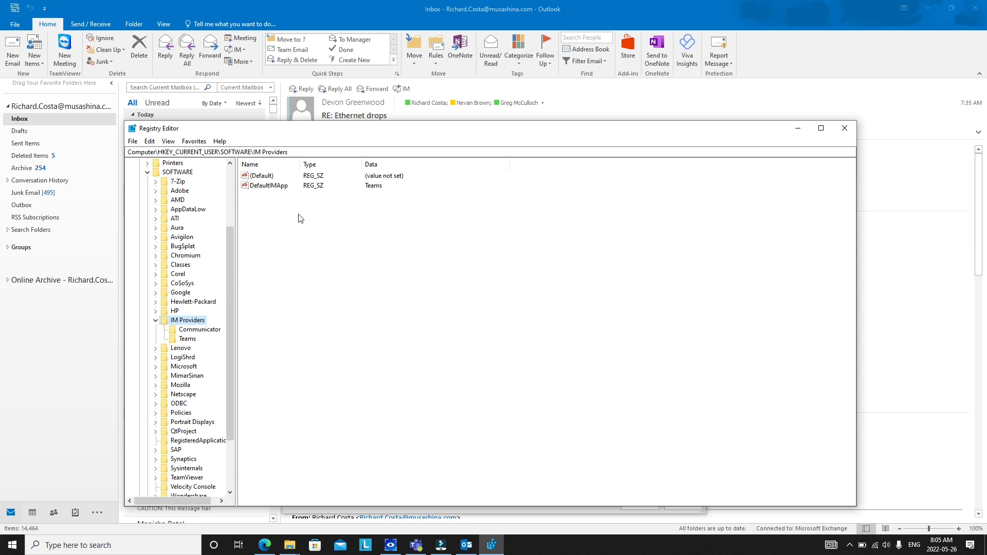
pyautogui.moveTo(250, 197)
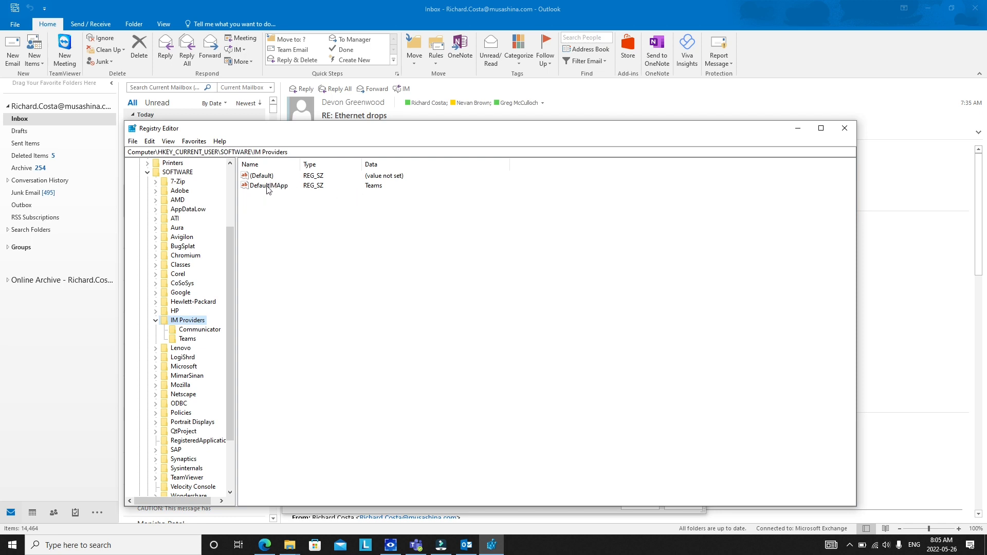
pyautogui.doubleClick(268, 186)
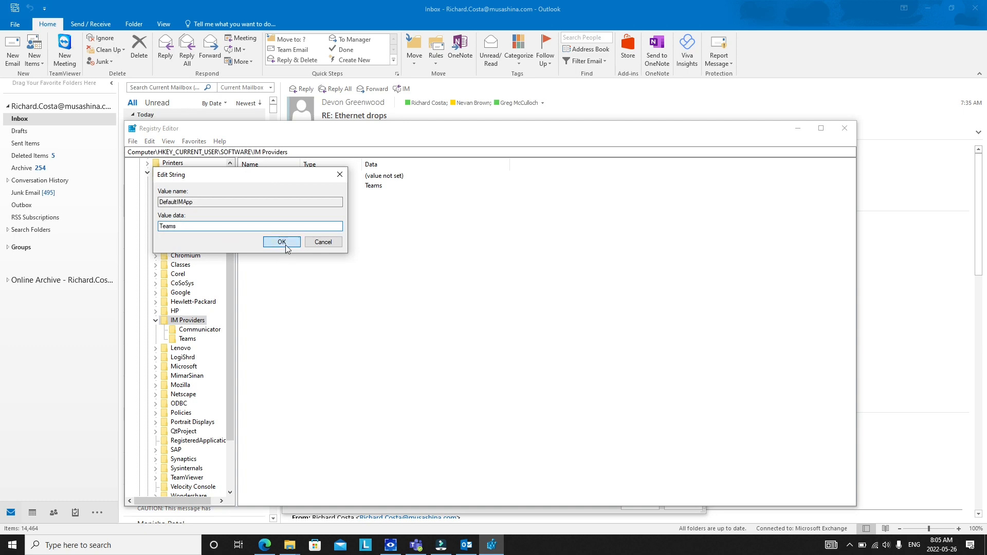
pyautogui.click(281, 242)
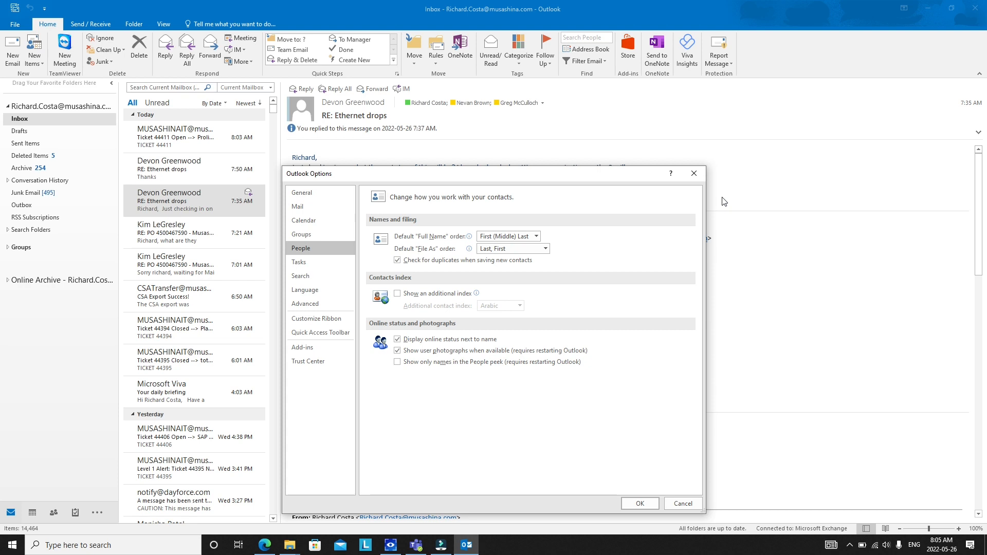
pyautogui.moveTo(623, 182)
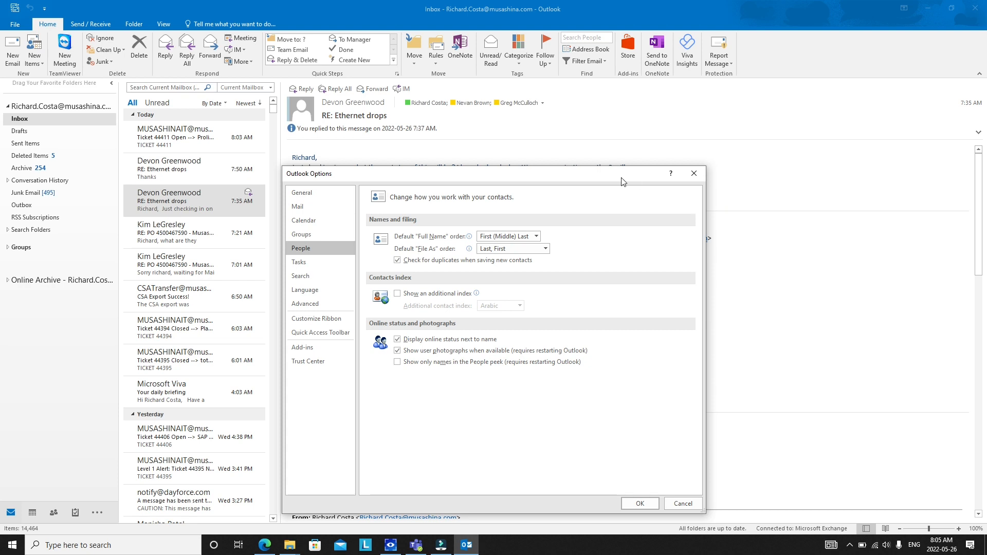